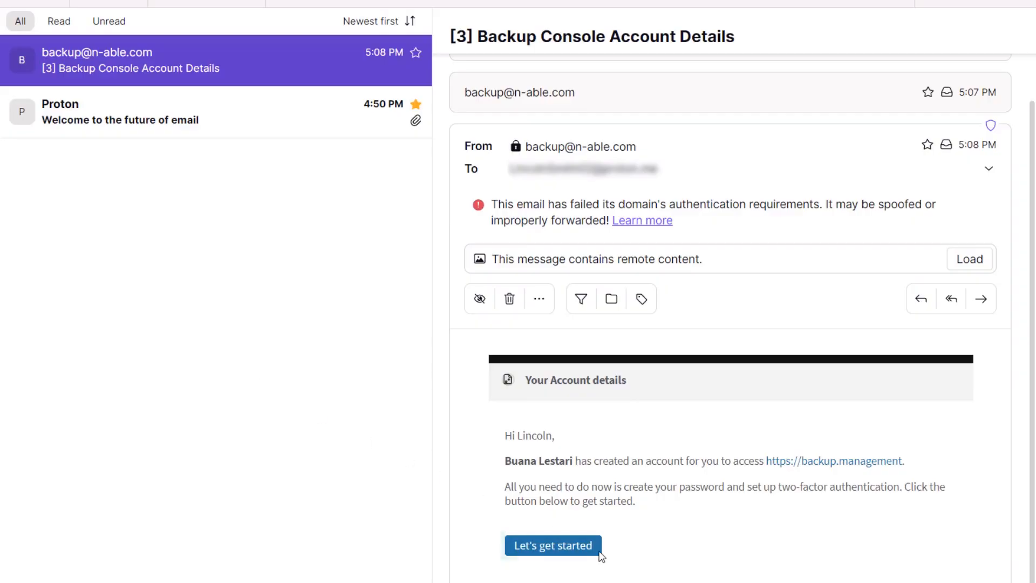
Start the Backup Console account setup from the invitation email's "Let's get started" link
{"action": "left_click", "coordinate": [552, 545]}
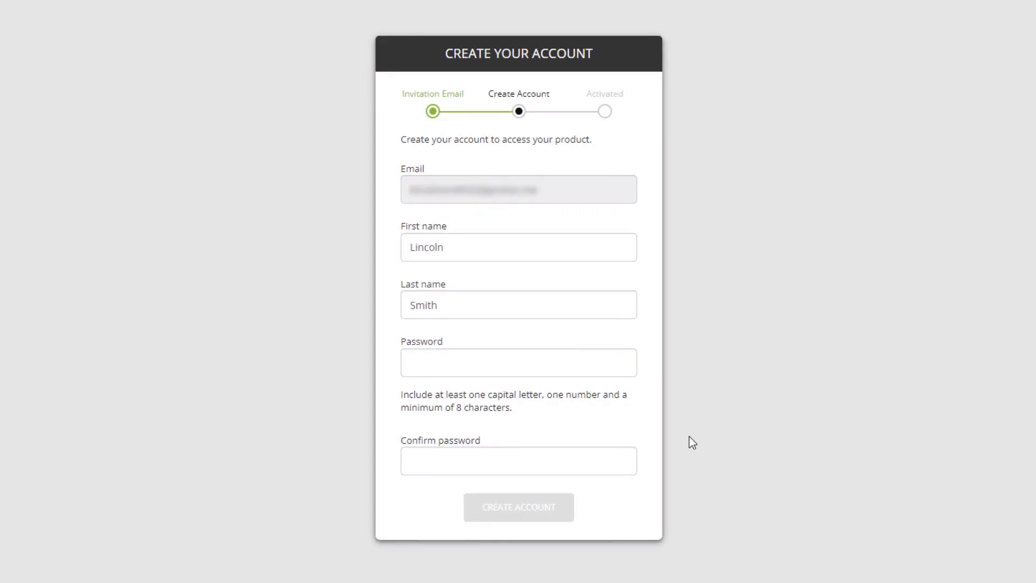
Set and confirm the account password, create the account, and continue past the authenticator-install step
{"action": "left_click", "coordinate": [519, 362]}
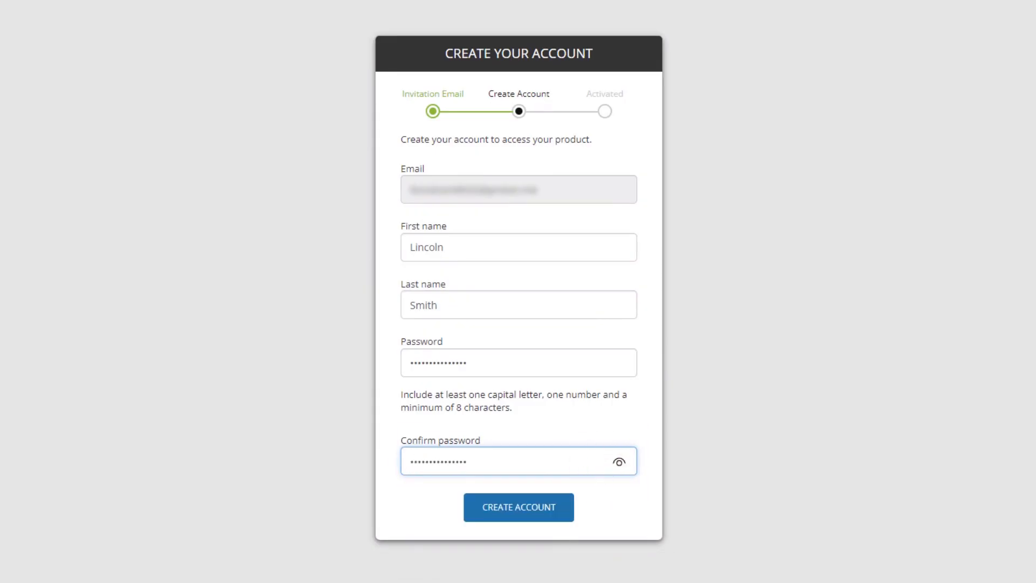
{"action": "left_click", "coordinate": [518, 508]}
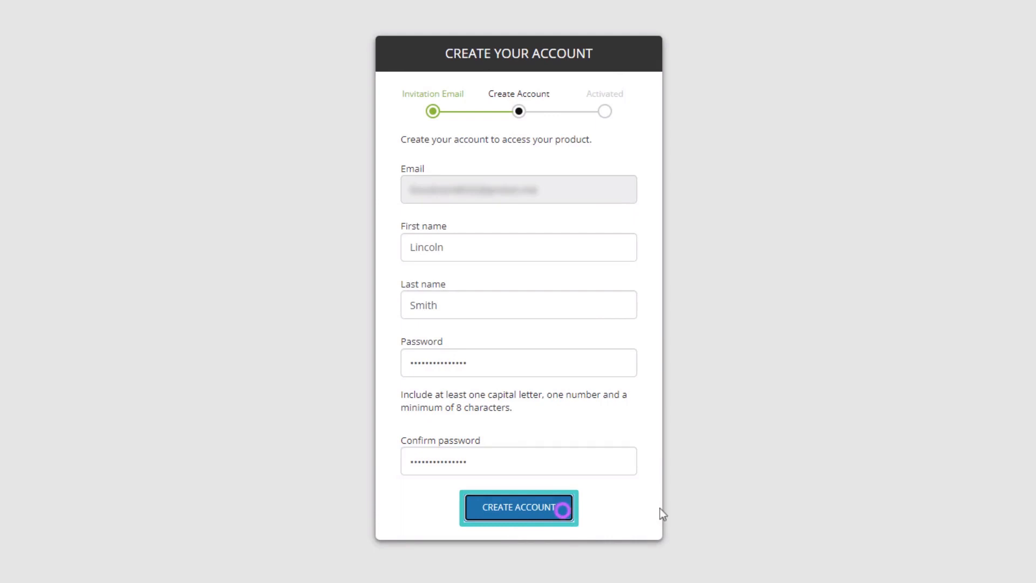
{"action": "left_click", "coordinate": [518, 507]}
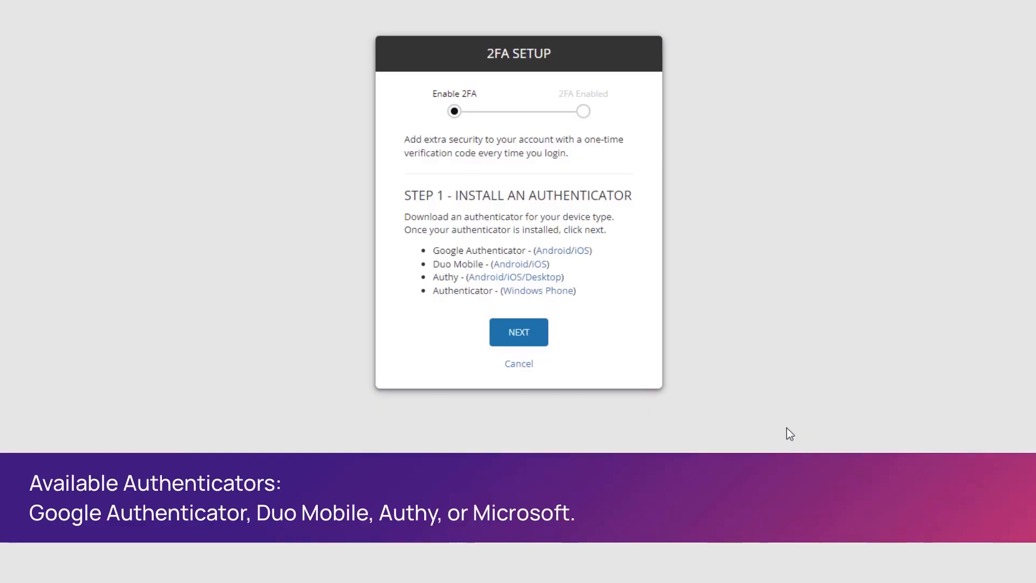
{"action": "left_click", "coordinate": [519, 332]}
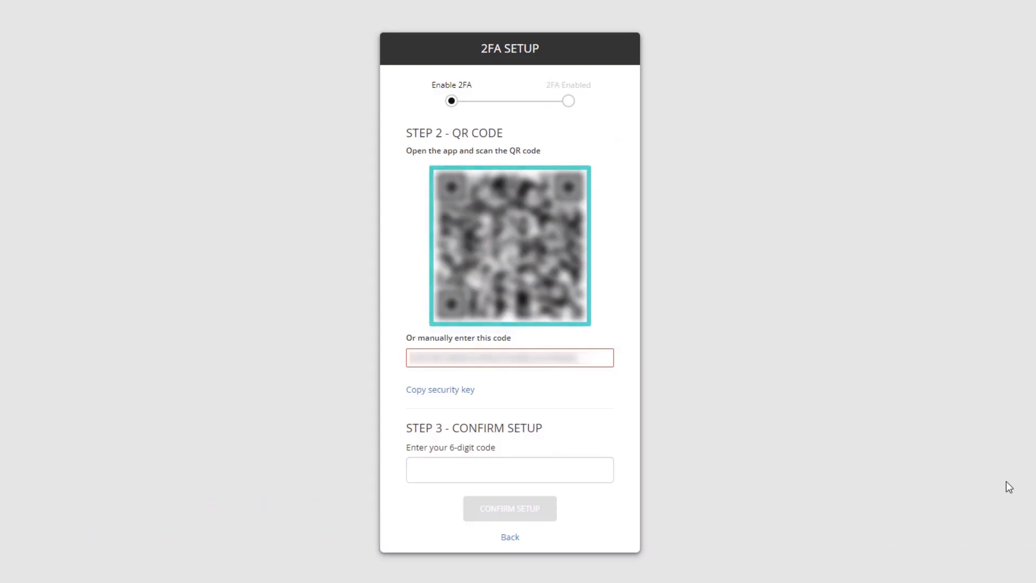
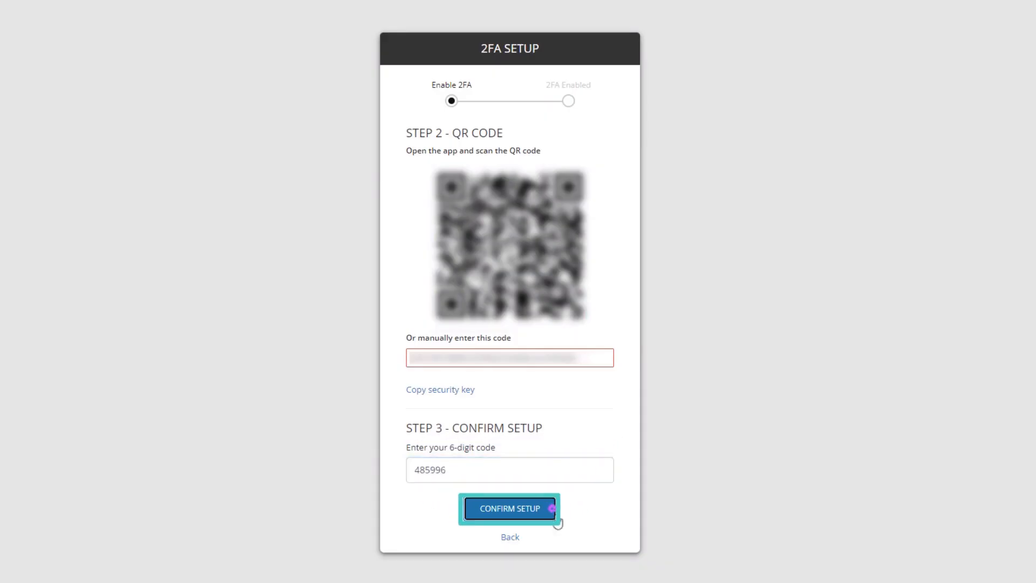
Enter the authenticator's 6-digit code and confirm 2FA setup so the recovery code appears
{"action": "left_click", "coordinate": [508, 508]}
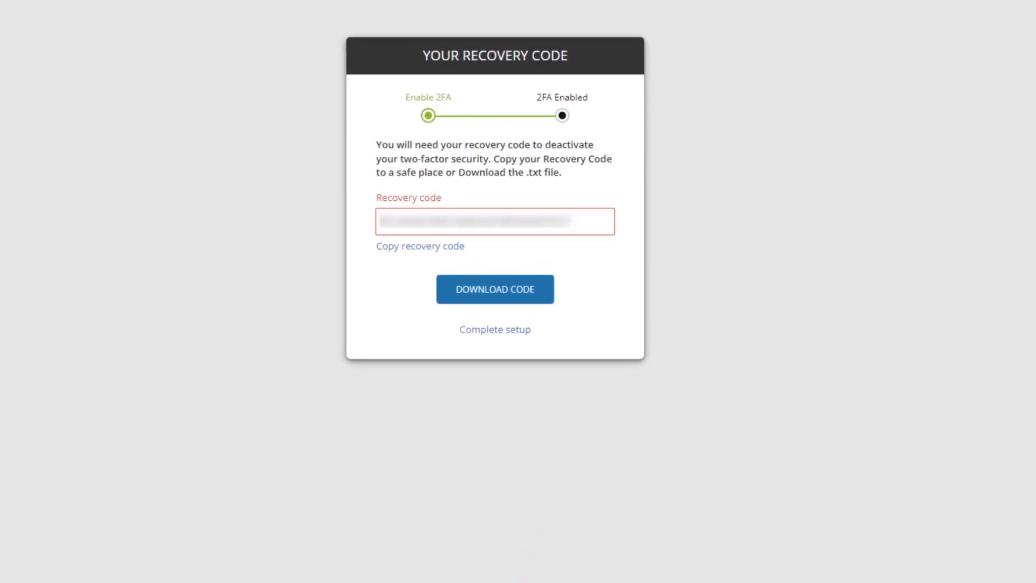